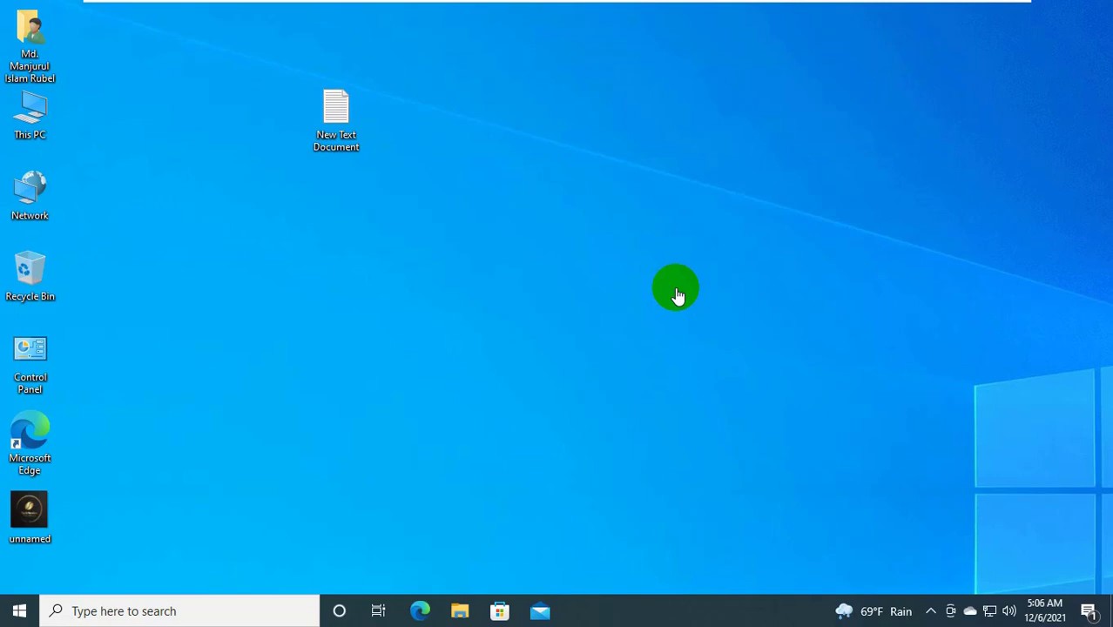
{"action": "mouse_move", "coordinate": [143, 506]}
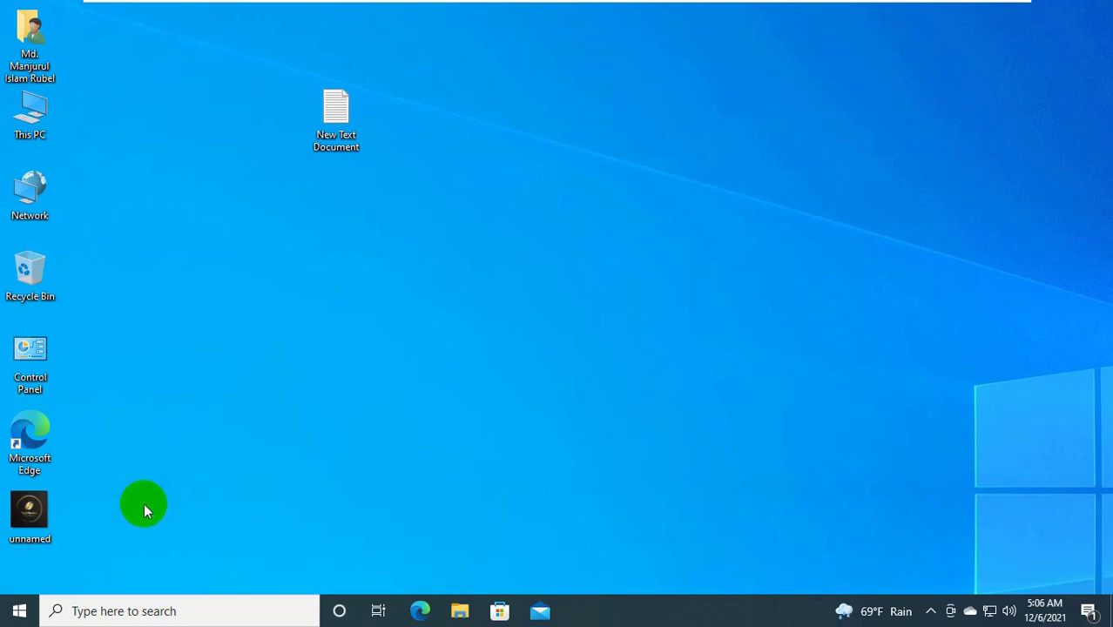
Search the taskbar for 'gpedit' so Edit group policy shows as best match.
{"action": "left_click", "coordinate": [19, 610]}
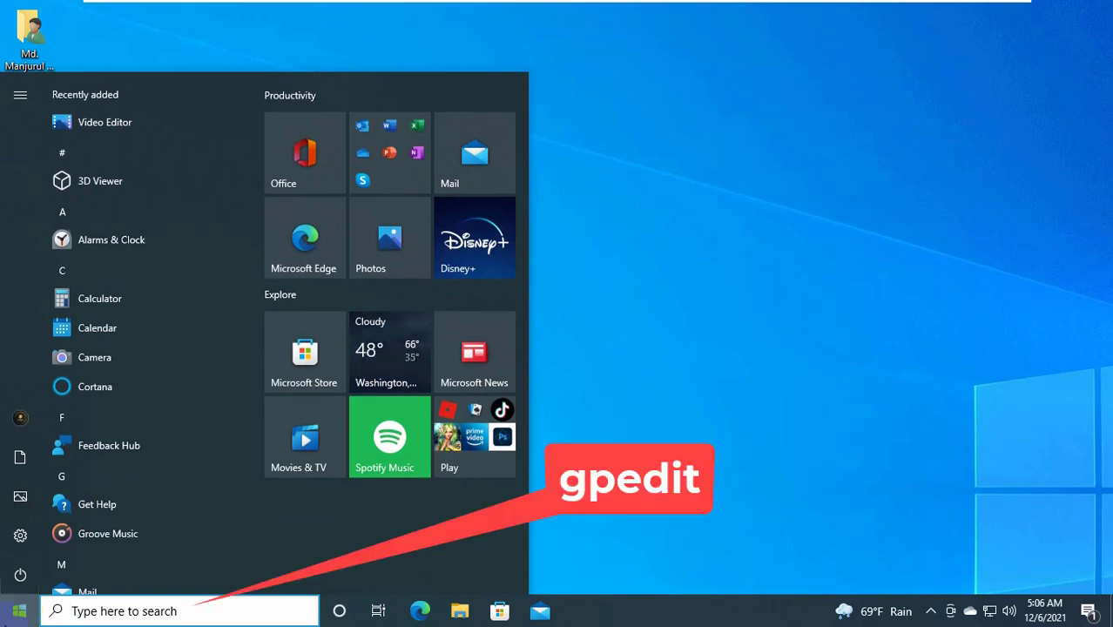
{"action": "type", "text": "gped"}
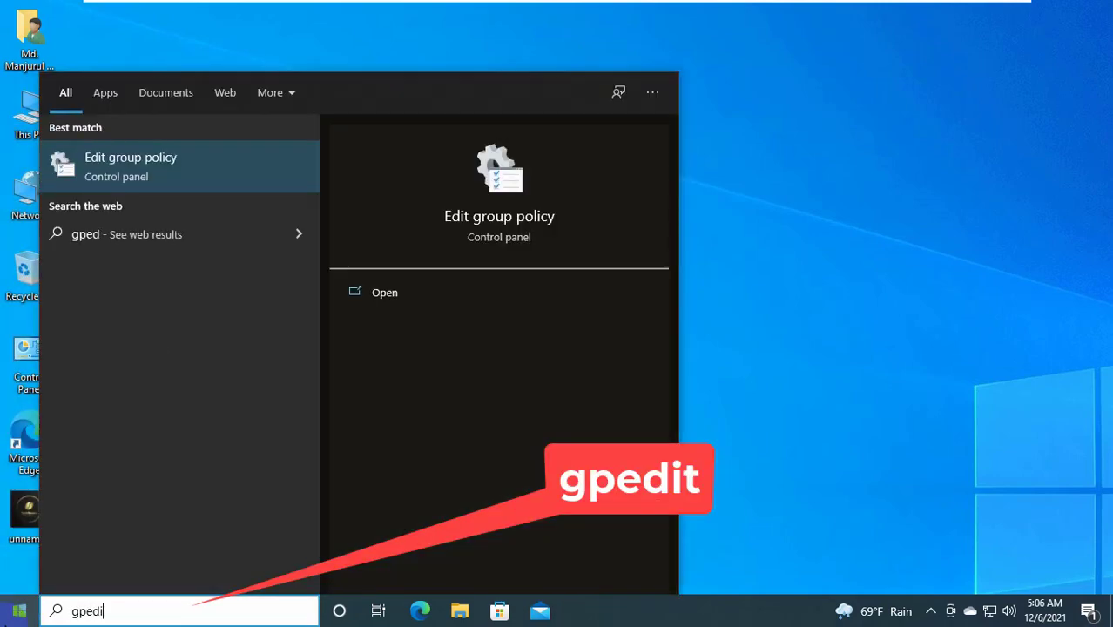
{"action": "type", "text": "it"}
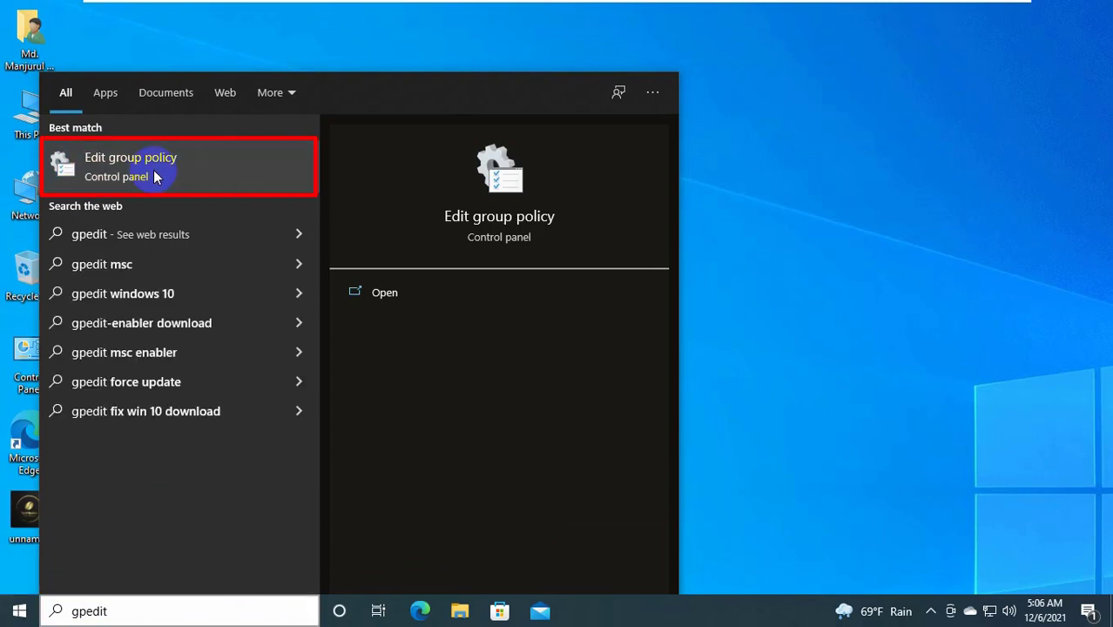
Launch the group policy editor and expand Administrative Templates > Windows Components.
{"action": "left_click", "coordinate": [131, 165]}
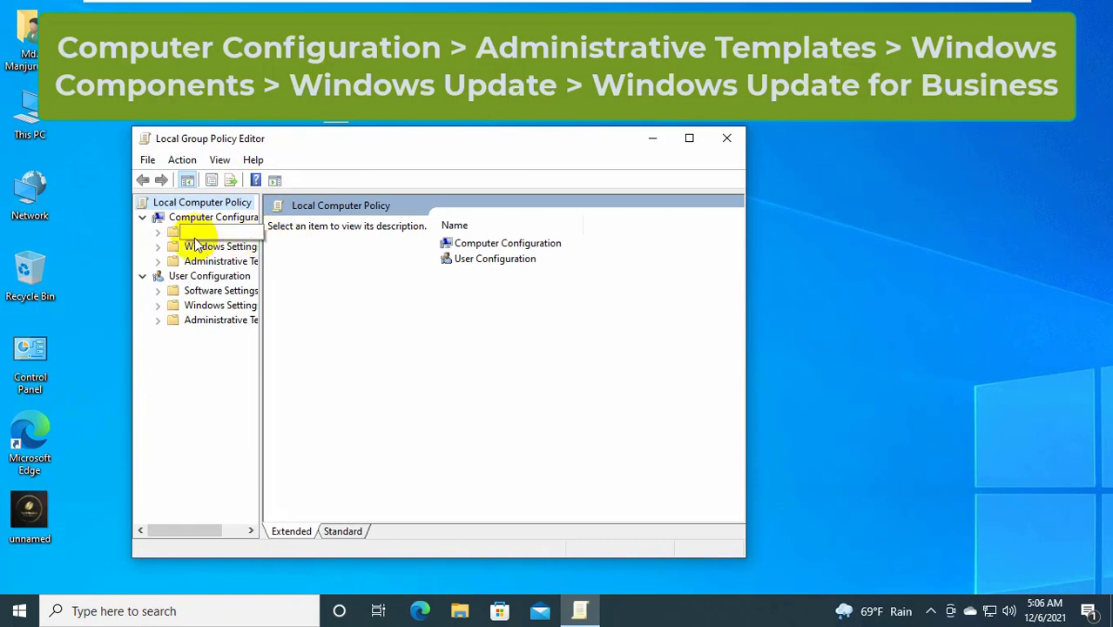
{"action": "left_click", "coordinate": [237, 261]}
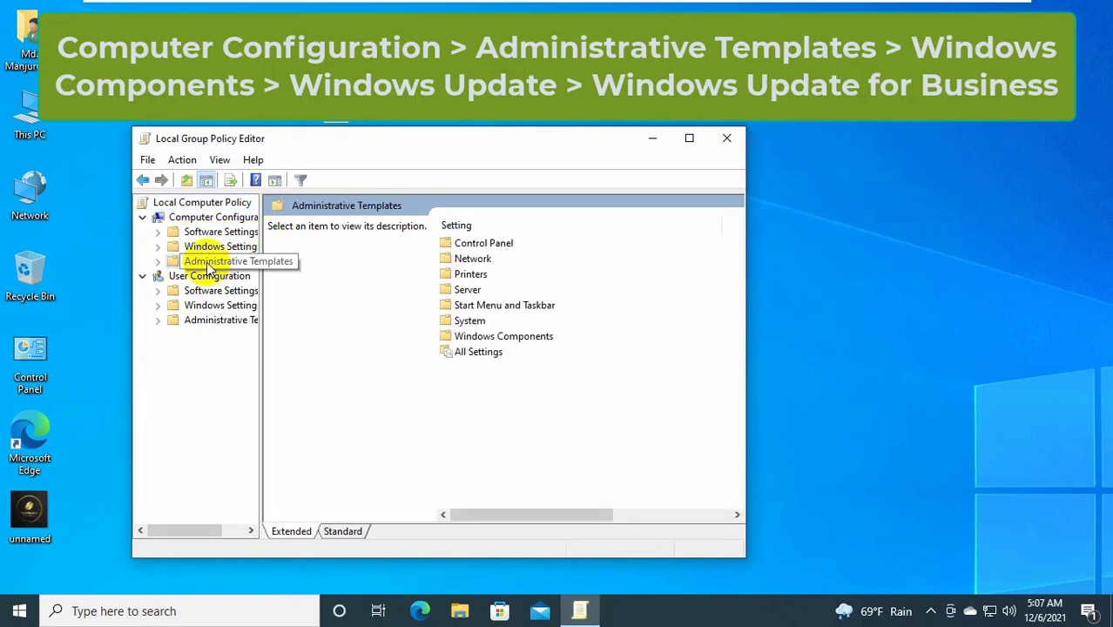
{"action": "left_click", "coordinate": [158, 261]}
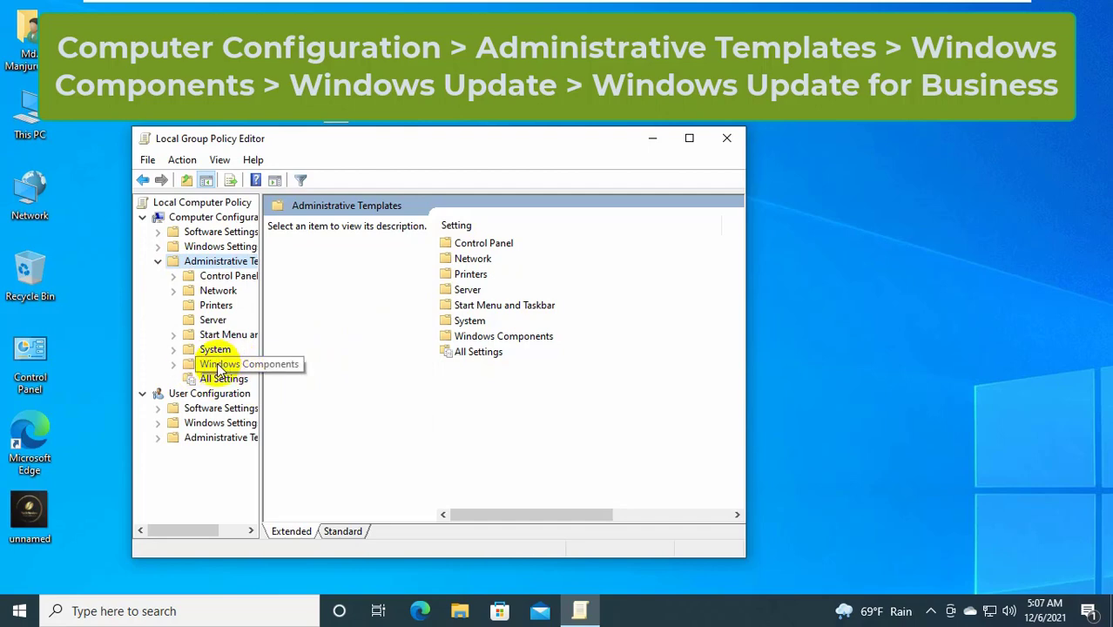
{"action": "double_click", "coordinate": [247, 364]}
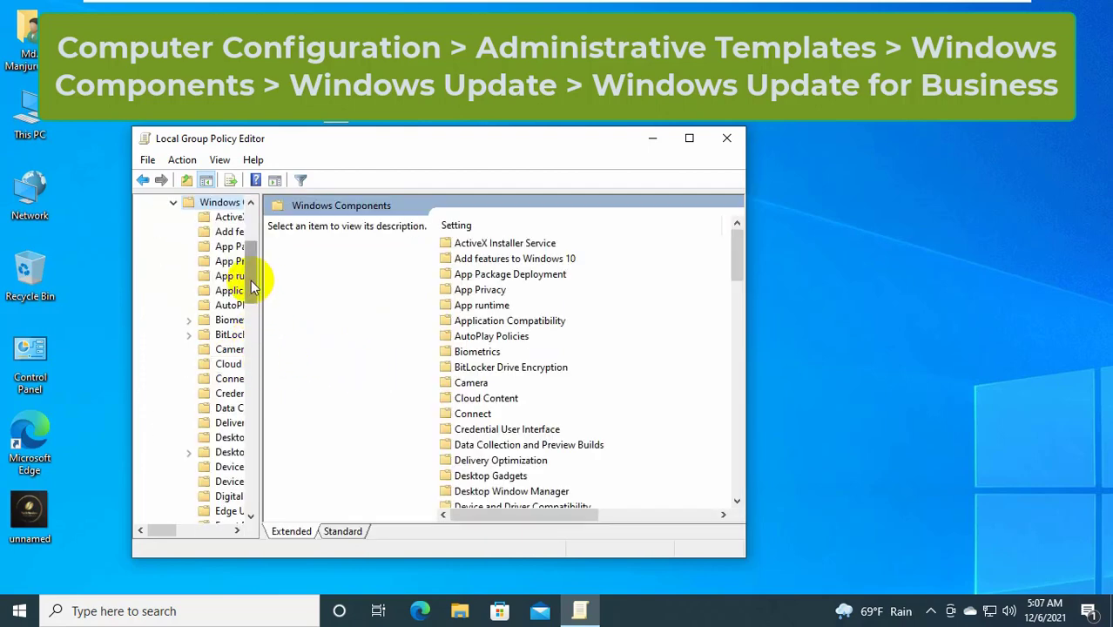
{"action": "scroll", "scroll_direction": "down", "scroll_amount": 3}
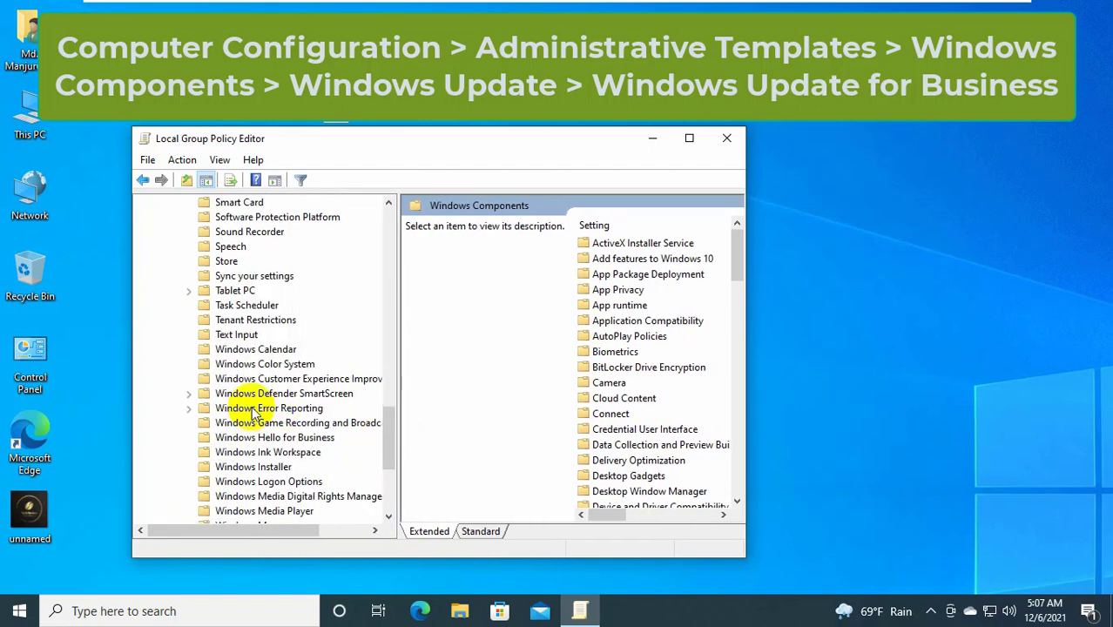
{"action": "scroll", "scroll_direction": "down", "scroll_amount": 3}
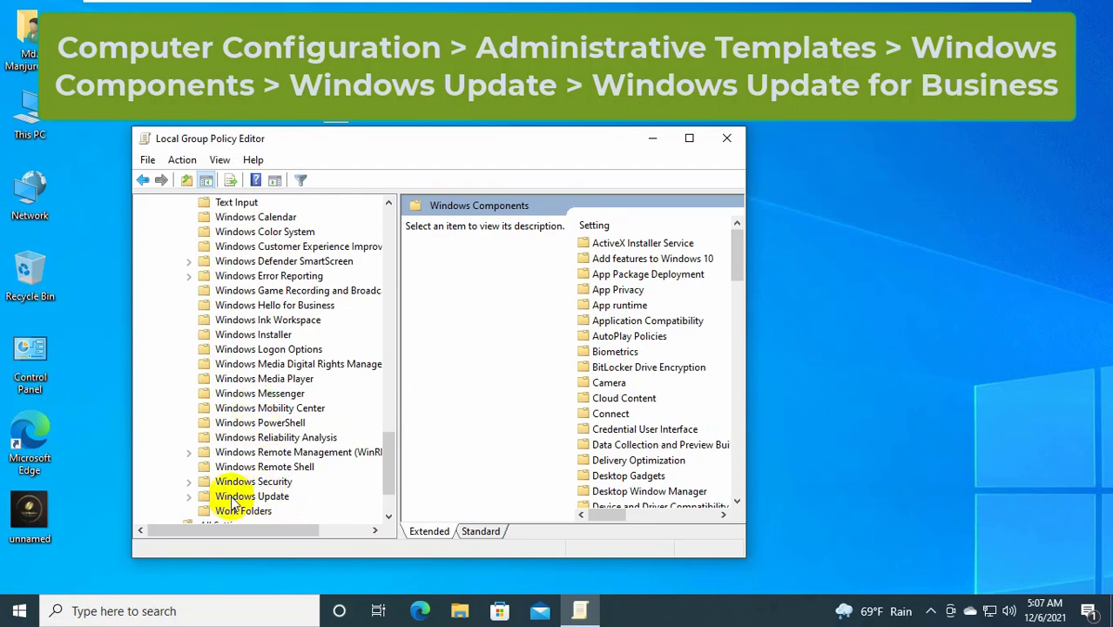
Reach Windows Update for Business and select the target Feature Update version policy.
{"action": "left_click", "coordinate": [251, 495]}
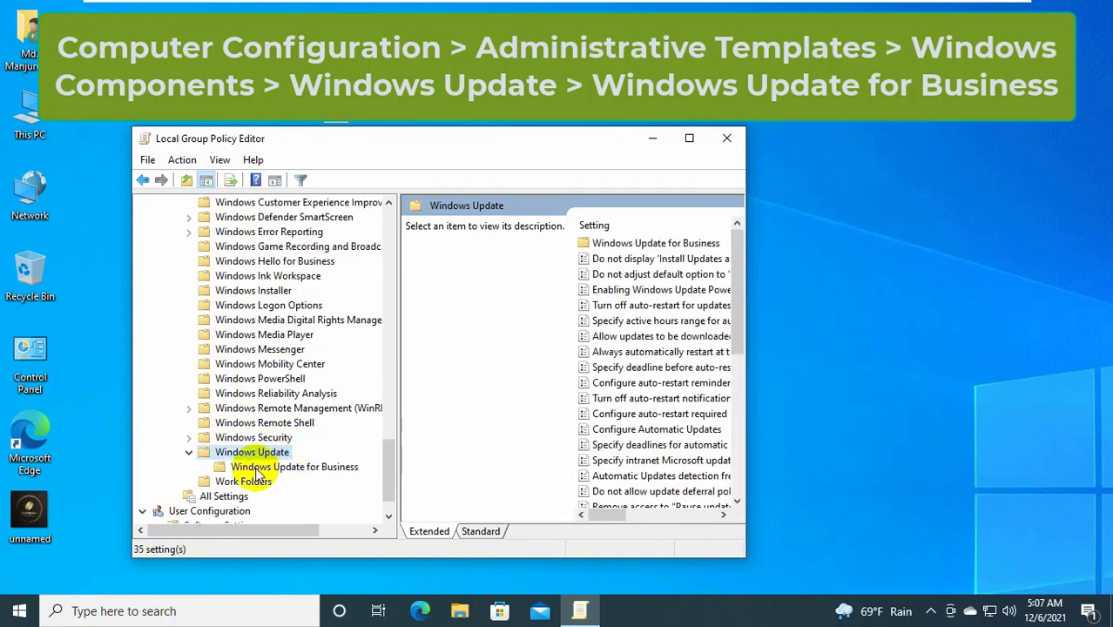
{"action": "left_click", "coordinate": [296, 467]}
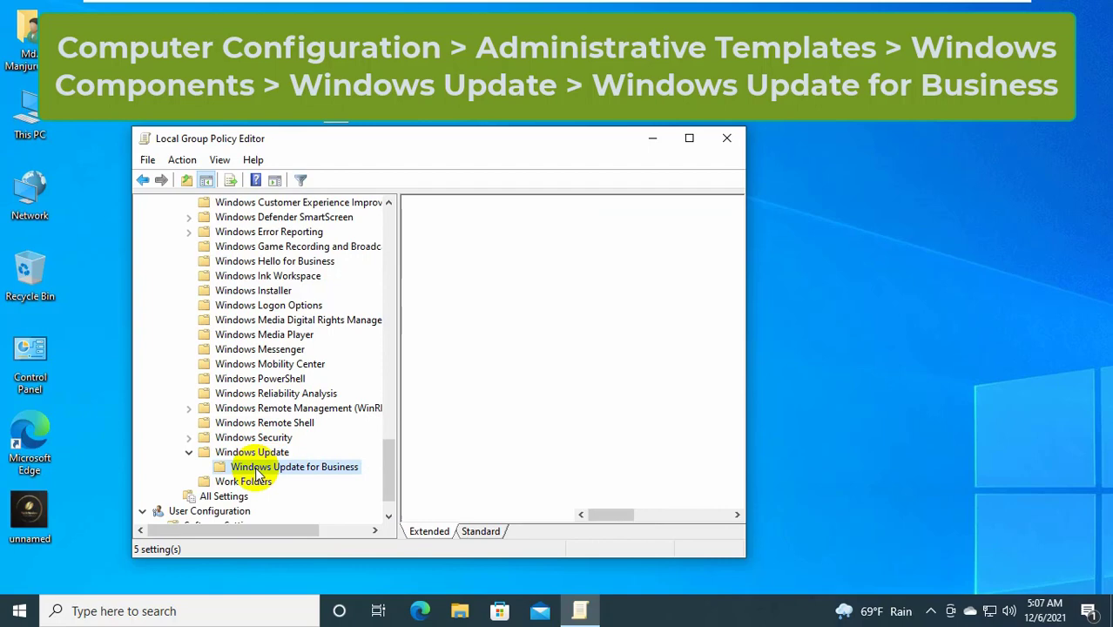
{"action": "left_click", "coordinate": [294, 467]}
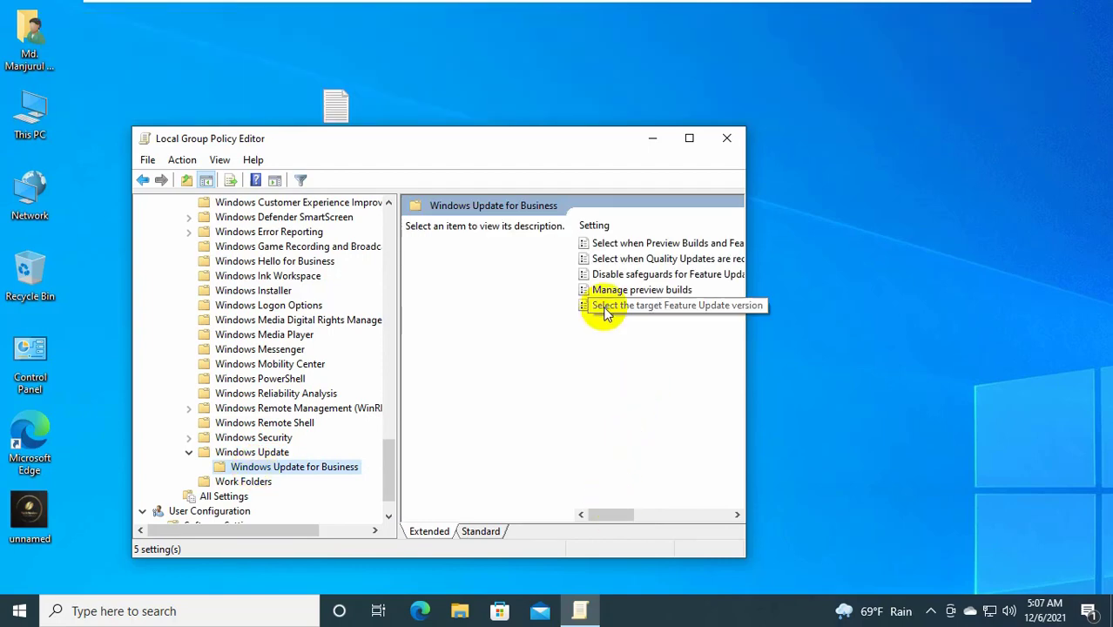
{"action": "left_click", "coordinate": [666, 305]}
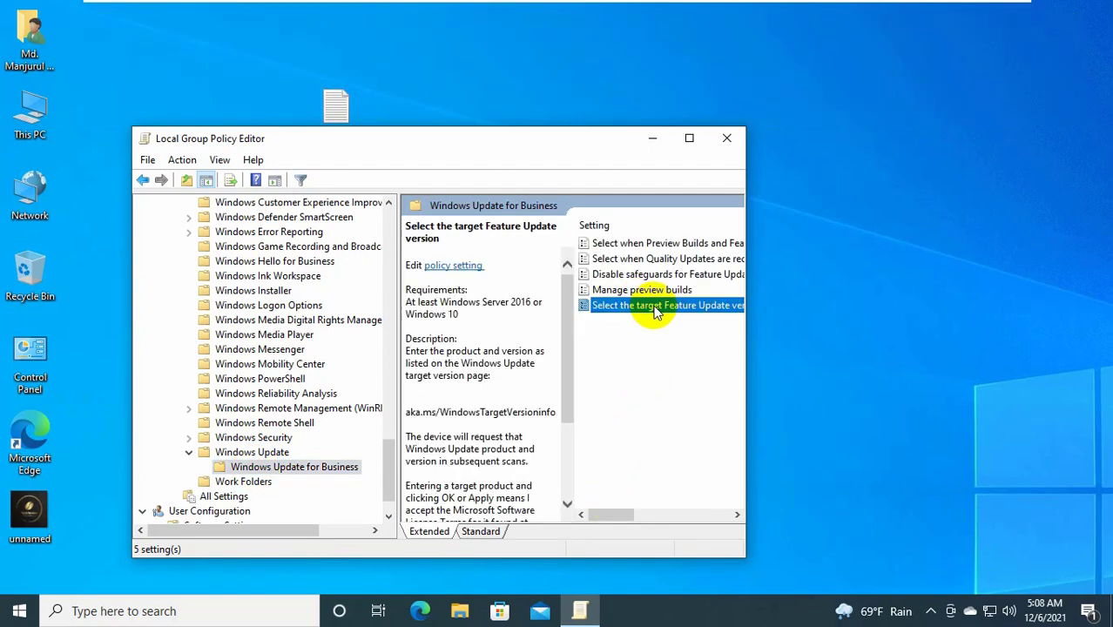
Enable the policy with product Windows 10 and target version 21H1, apply and close the editor.
{"action": "double_click", "coordinate": [666, 305]}
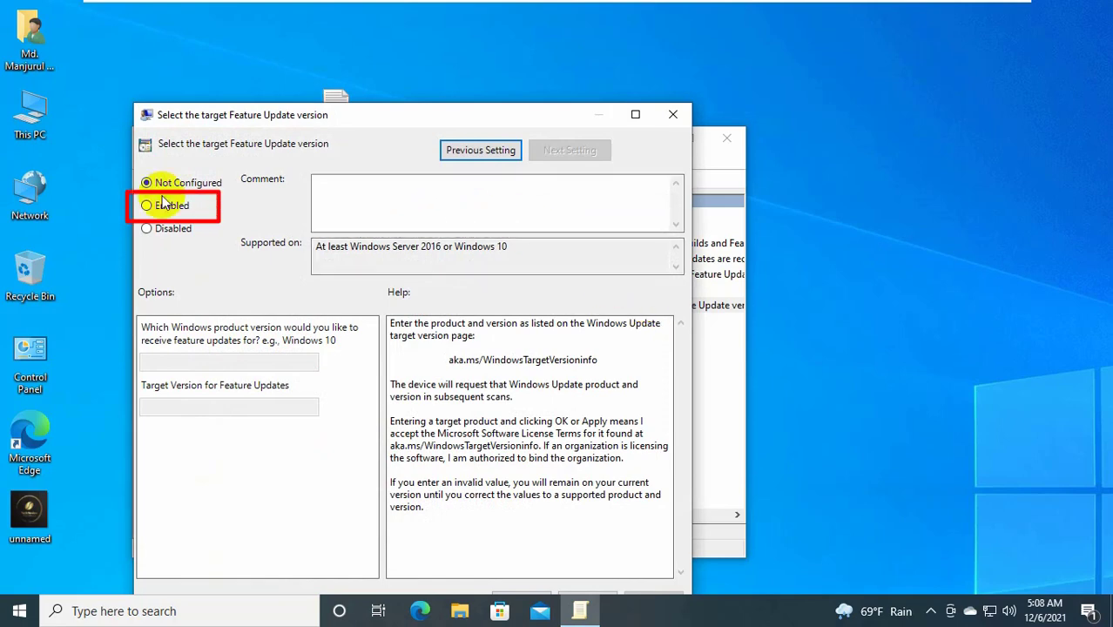
{"action": "left_click", "coordinate": [146, 206]}
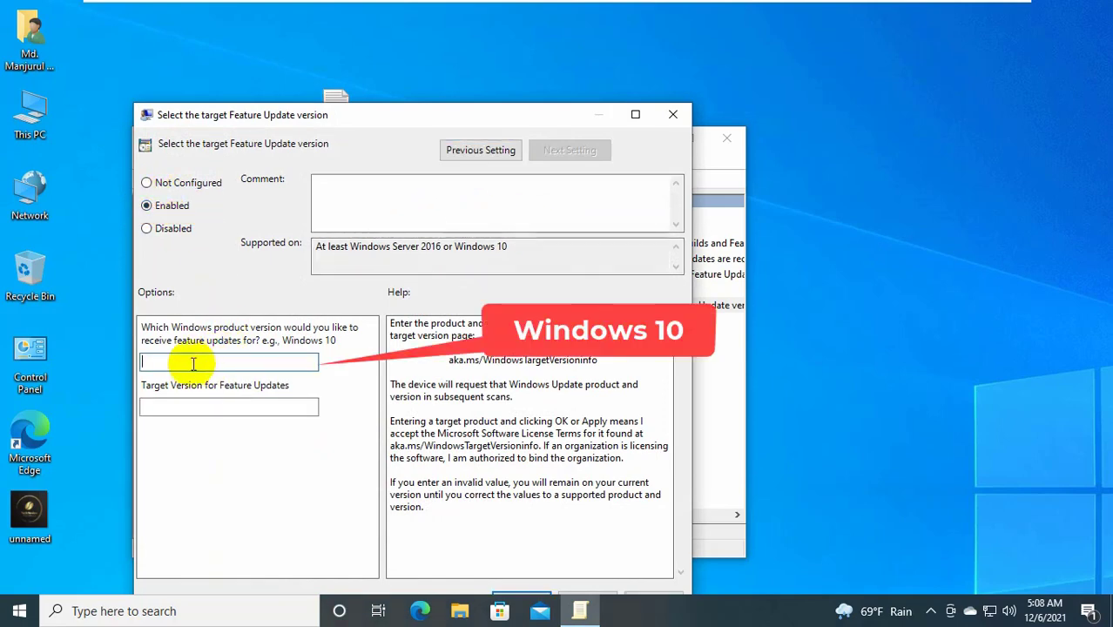
{"action": "type", "text": "Windows 10"}
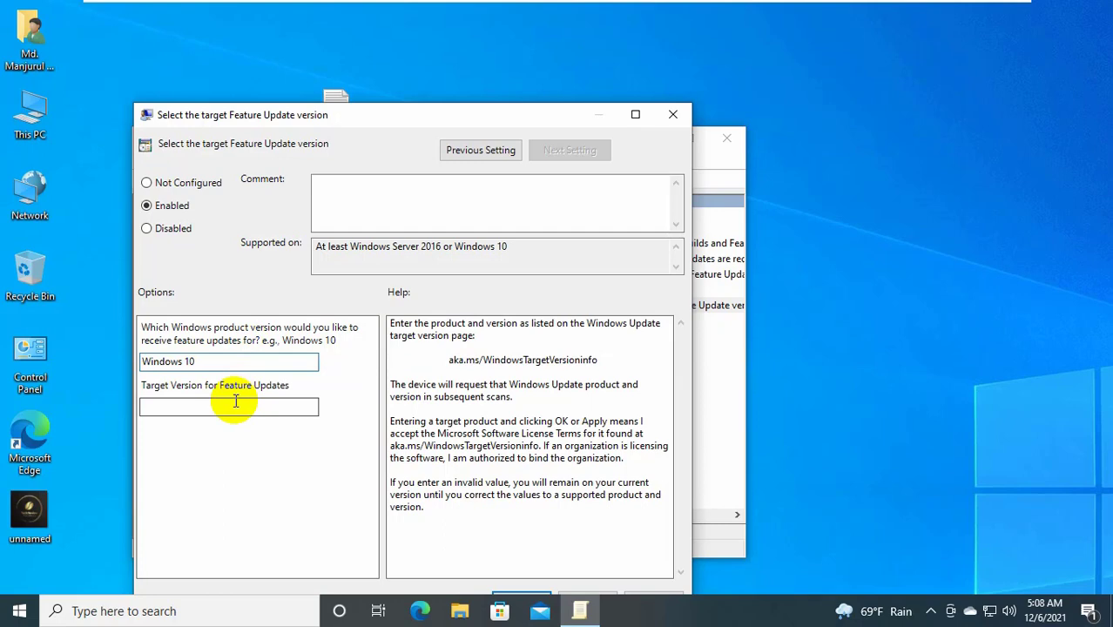
{"action": "type", "text": "21H1"}
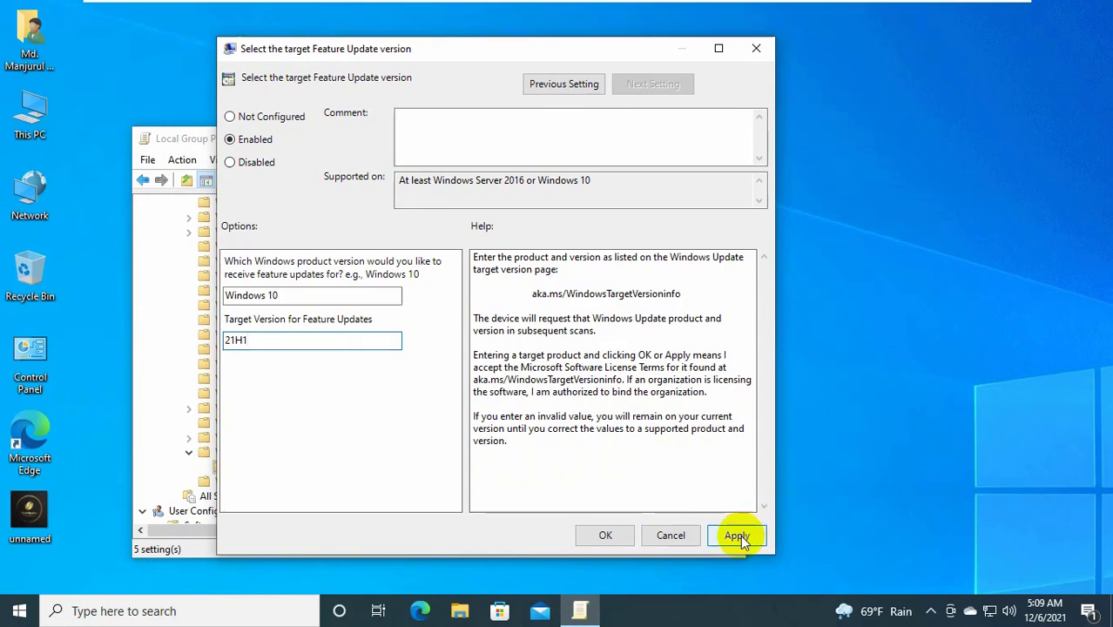
{"action": "left_click", "coordinate": [737, 535]}
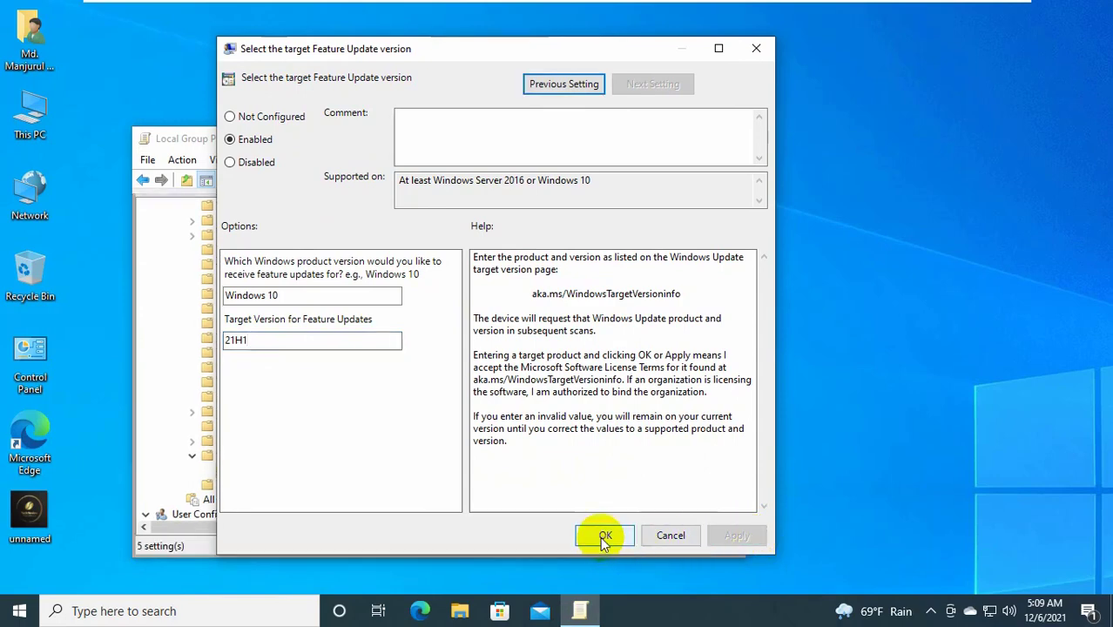
{"action": "left_click", "coordinate": [605, 537]}
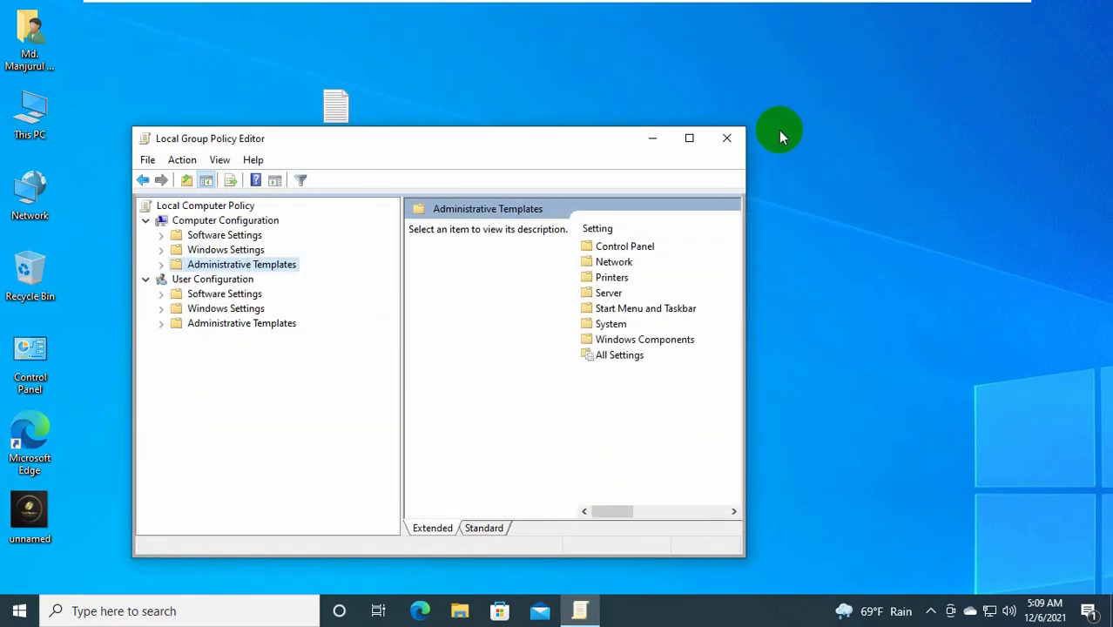
{"action": "left_click", "coordinate": [729, 138]}
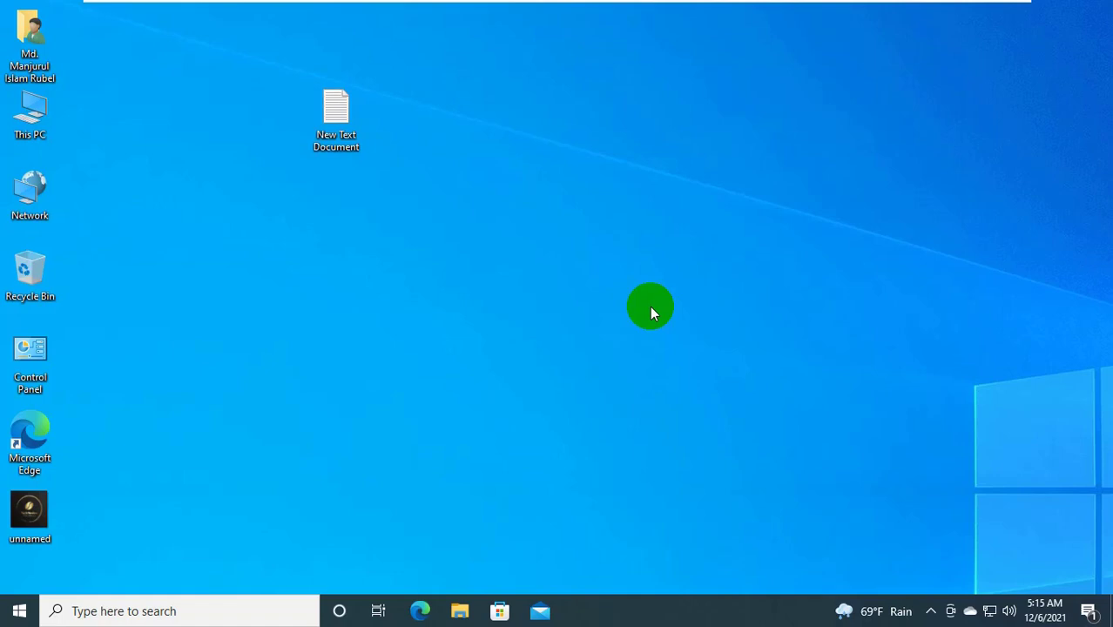
{"action": "mouse_move", "coordinate": [247, 456]}
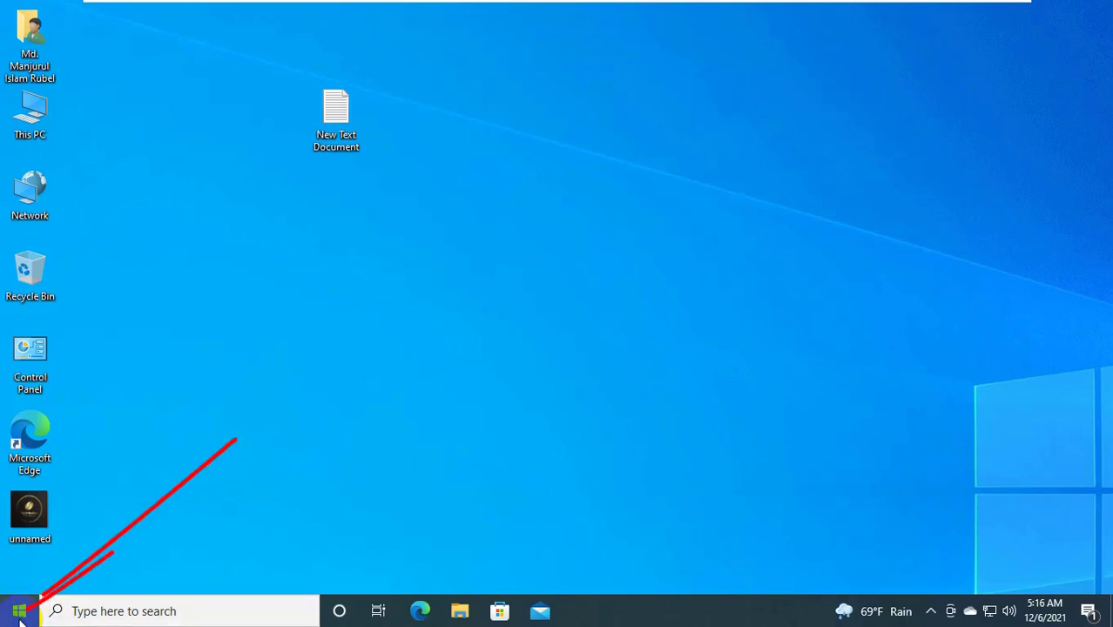
Run regedit from Start to bring up the User Account Control prompt.
{"action": "left_click", "coordinate": [17, 609]}
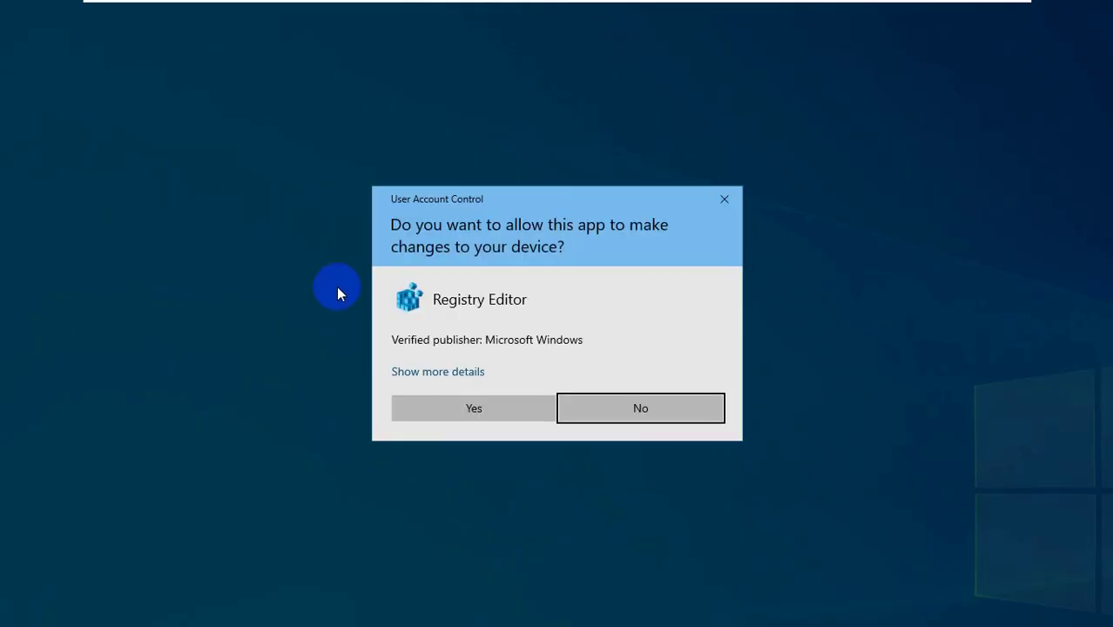
Allow Registry Editor and browse to HKEY_LOCAL_MACHINE\SOFTWARE\Policies\Microsoft\Windows\WindowsUpdate.
{"action": "left_click", "coordinate": [474, 408]}
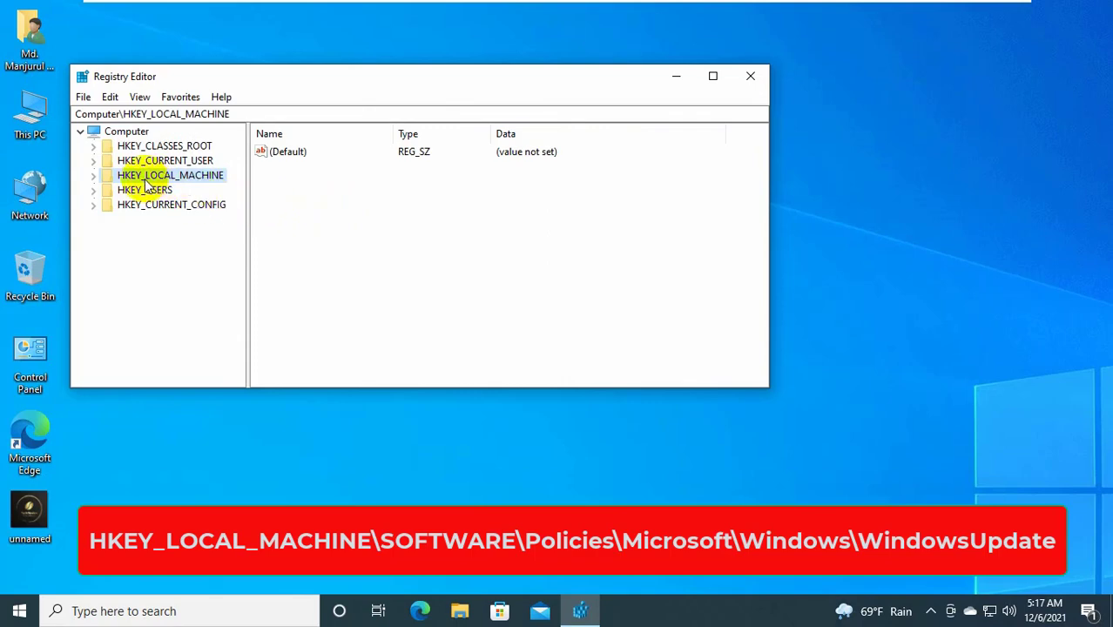
{"action": "left_click", "coordinate": [94, 174]}
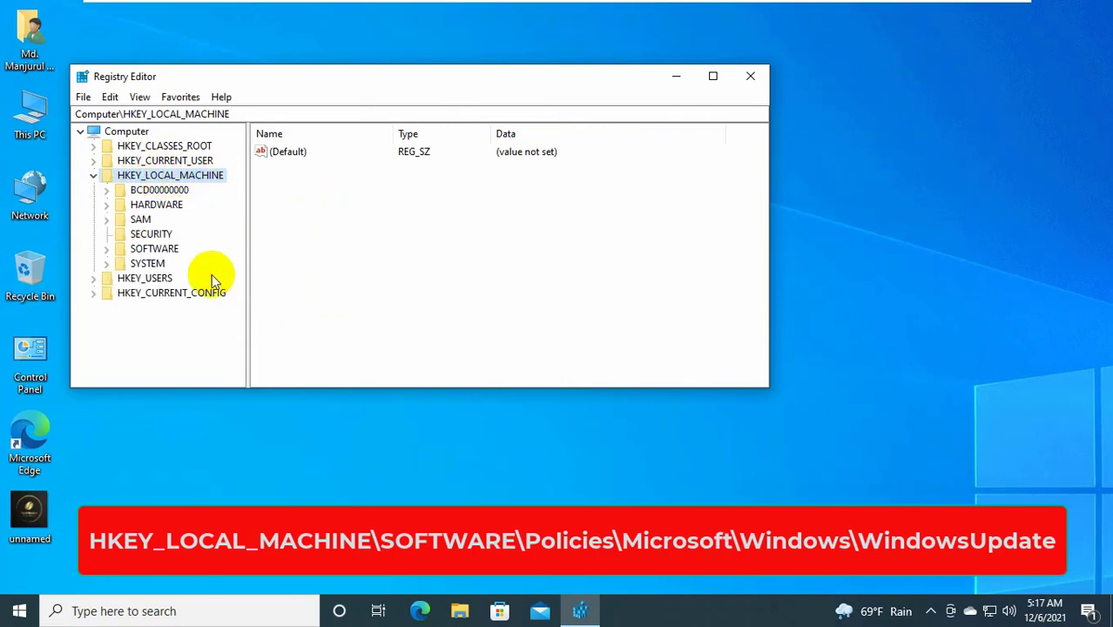
{"action": "double_click", "coordinate": [154, 247]}
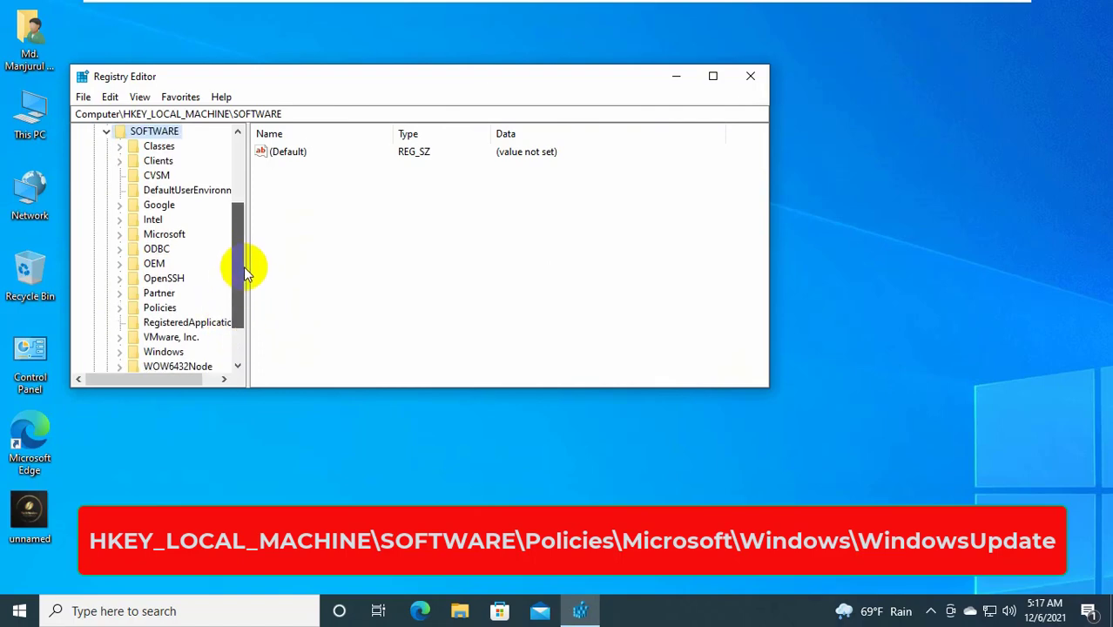
{"action": "left_click", "coordinate": [160, 307]}
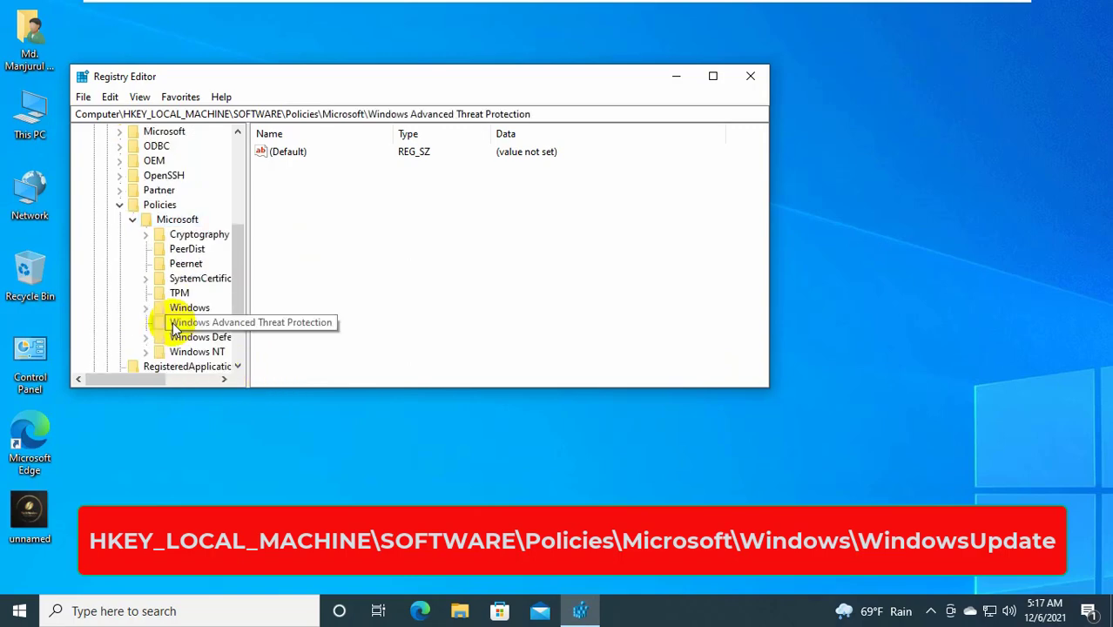
{"action": "left_click", "coordinate": [176, 220]}
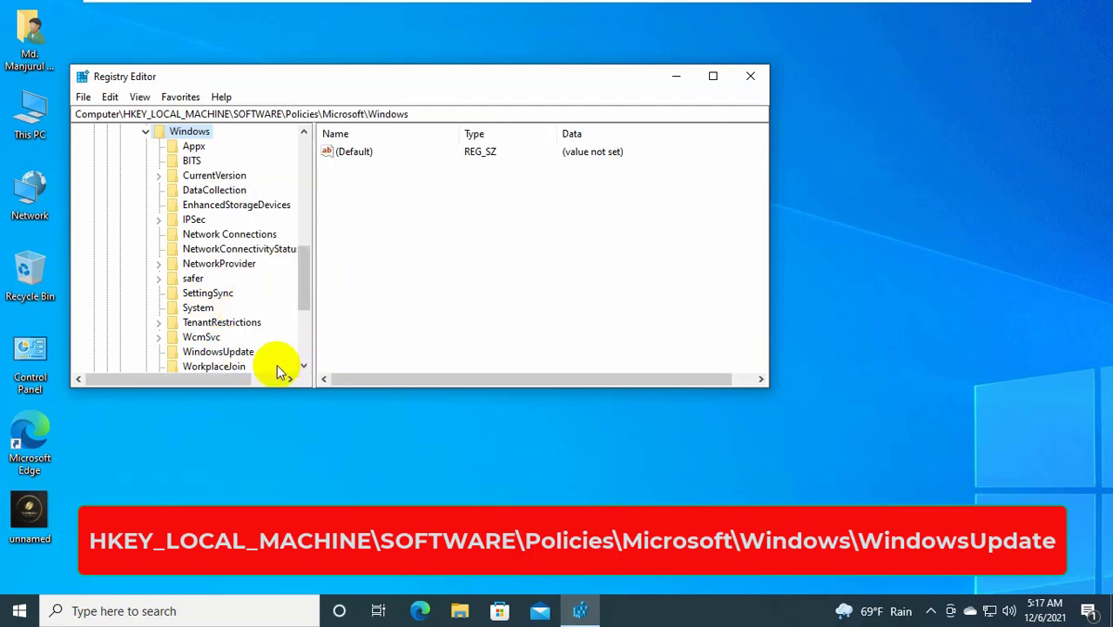
{"action": "left_click", "coordinate": [220, 352]}
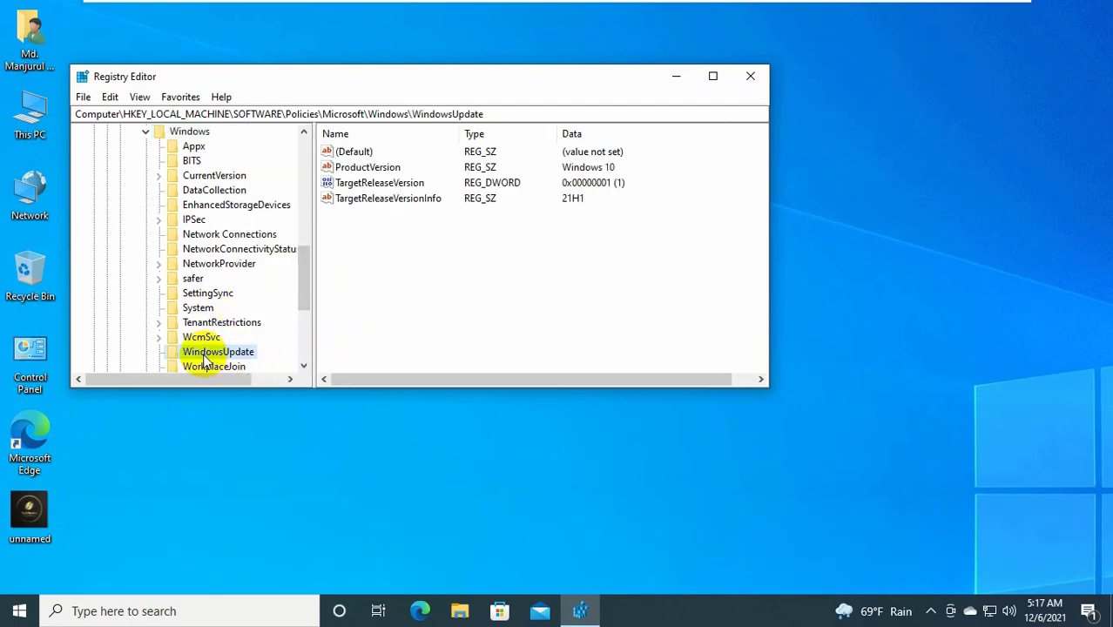
Add a new subkey named TargetReleaseVersion under WindowsUpdate.
{"action": "right_click", "coordinate": [217, 352]}
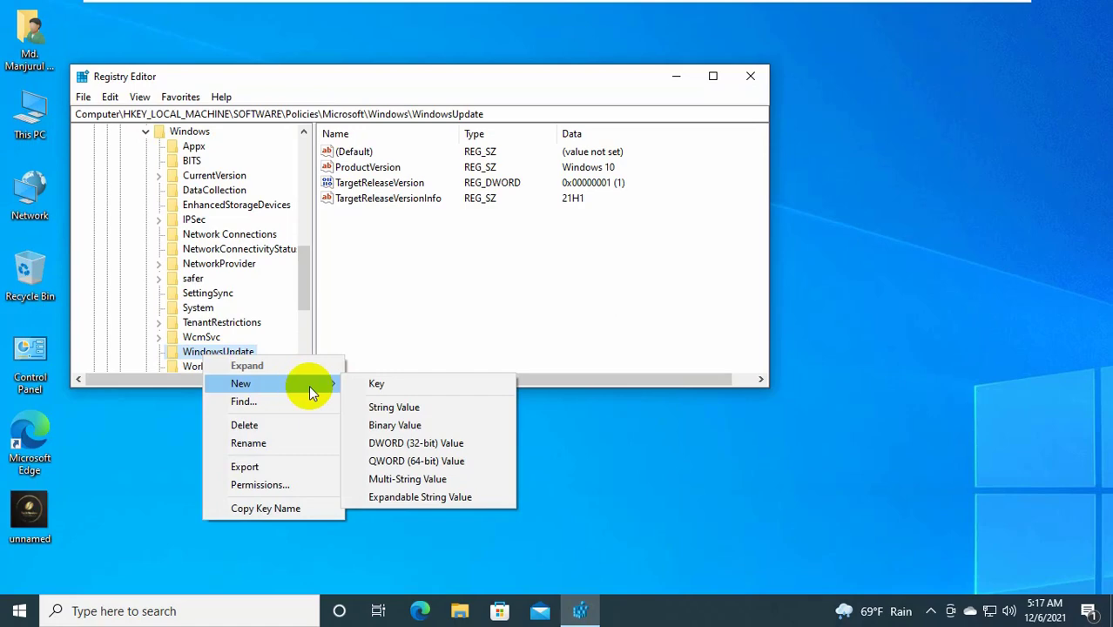
{"action": "left_click", "coordinate": [376, 383]}
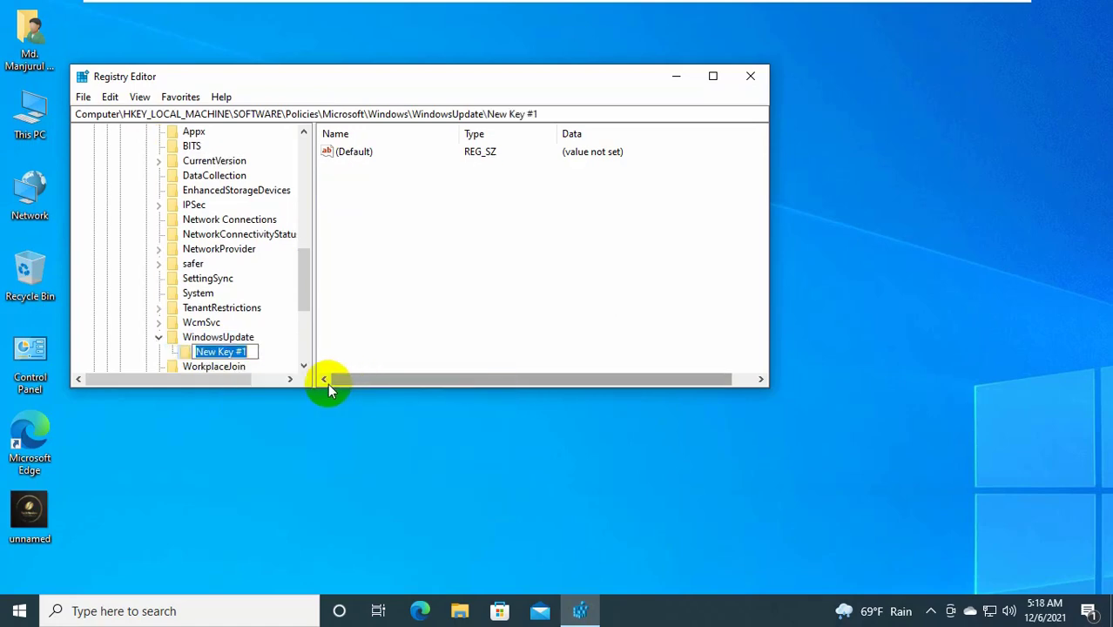
{"action": "right_click", "coordinate": [223, 352]}
{"action": "type", "text": "TargetReleaseVersion"}
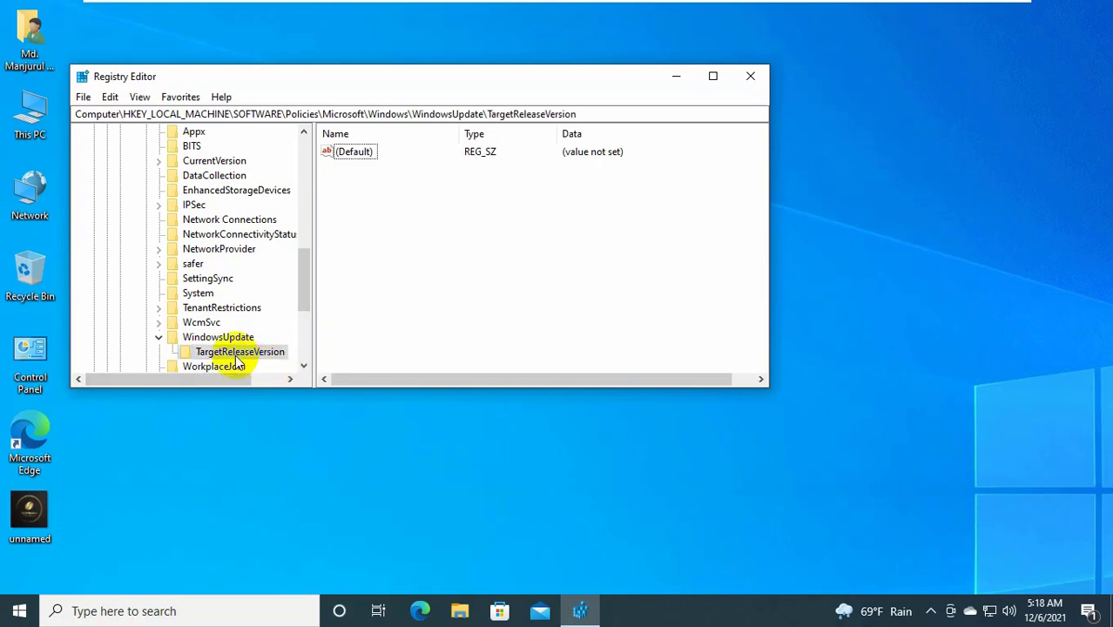
{"action": "right_click", "coordinate": [241, 352]}
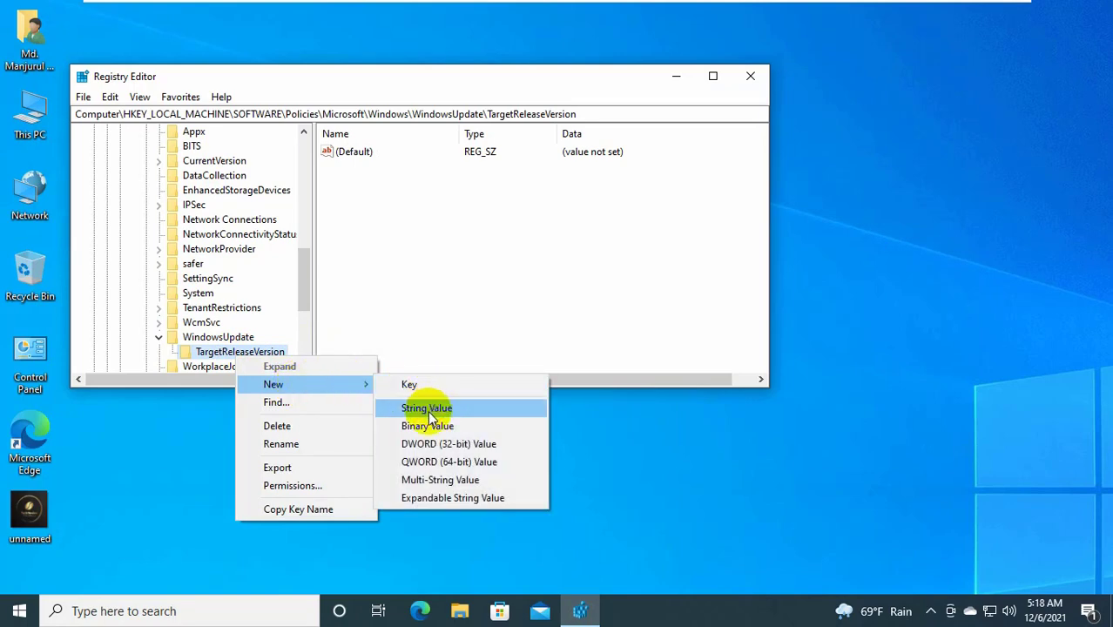
Create string value TargetReleaseVersioninfo with data 1, then close Registry Editor.
{"action": "left_click", "coordinate": [427, 408]}
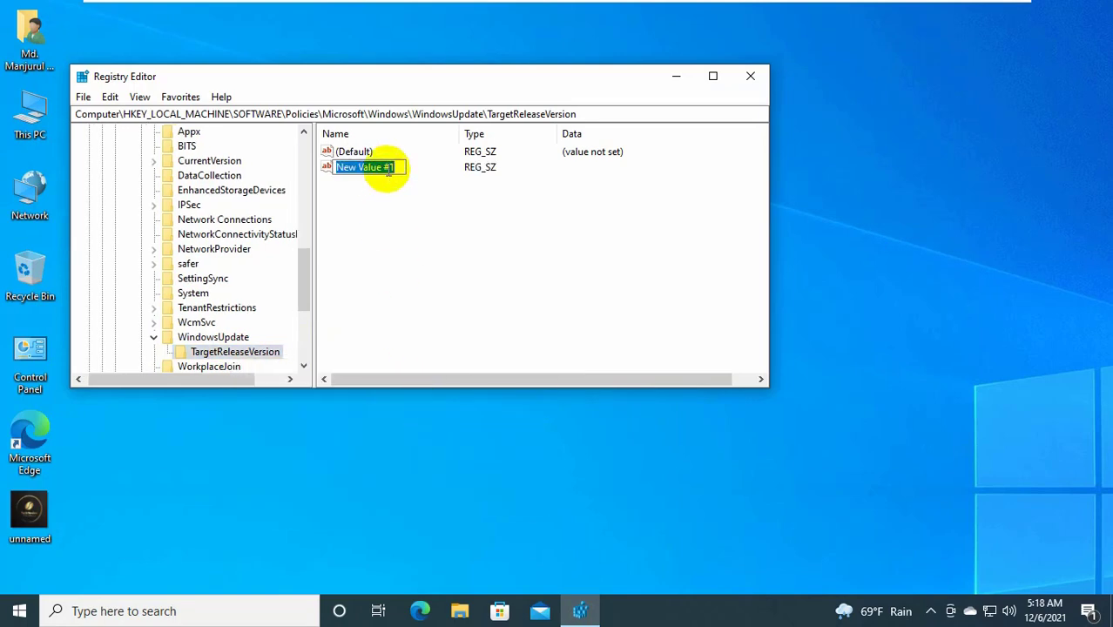
{"action": "right_click", "coordinate": [364, 167]}
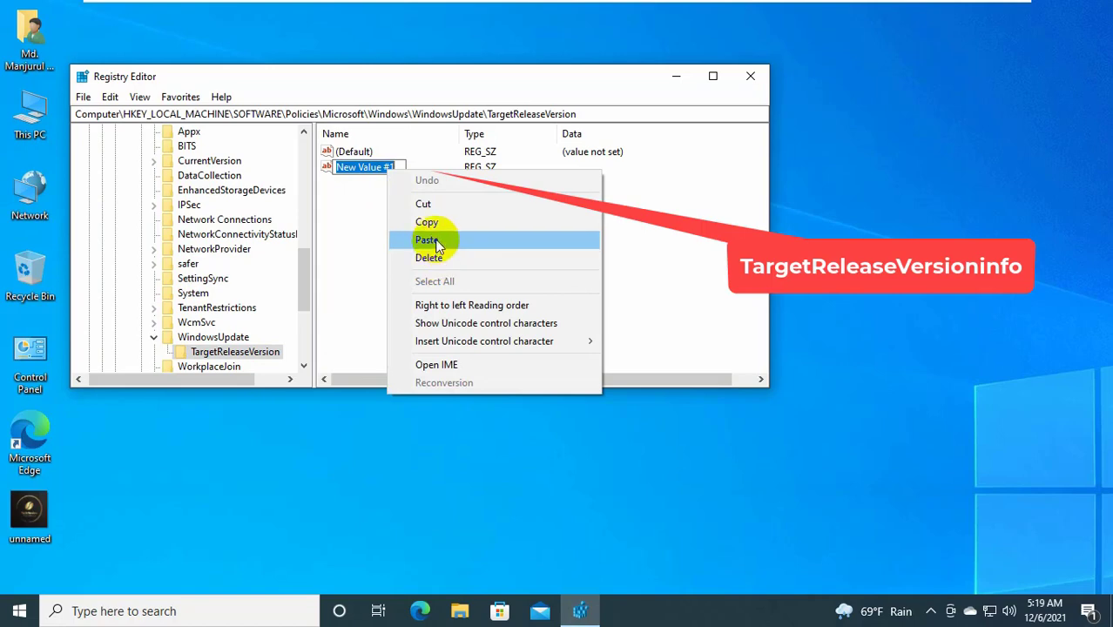
{"action": "left_click", "coordinate": [427, 241]}
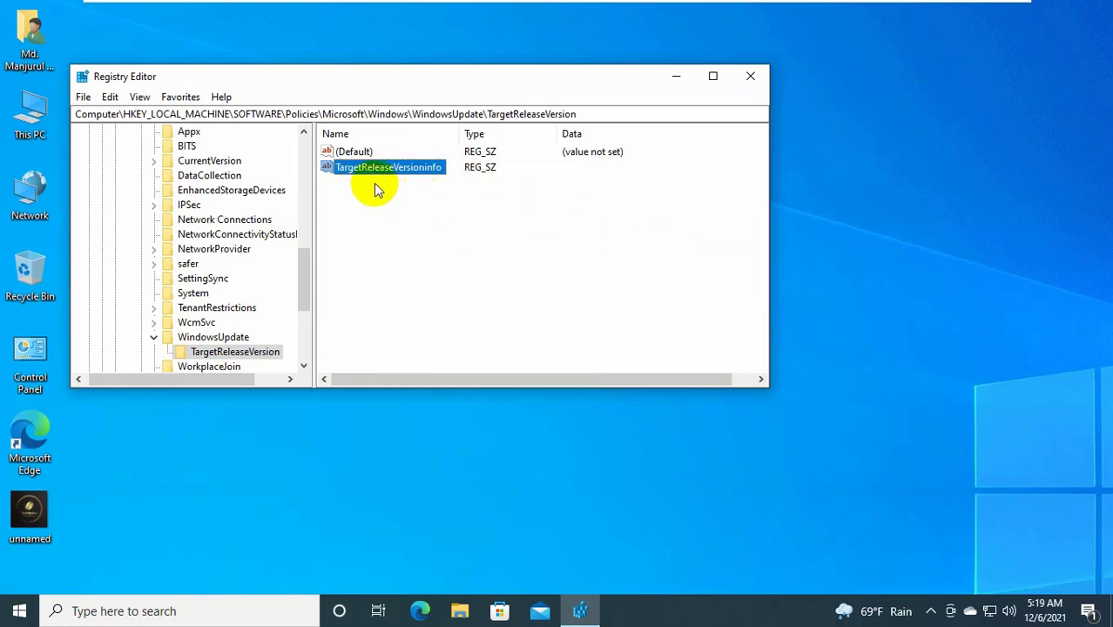
{"action": "double_click", "coordinate": [389, 168]}
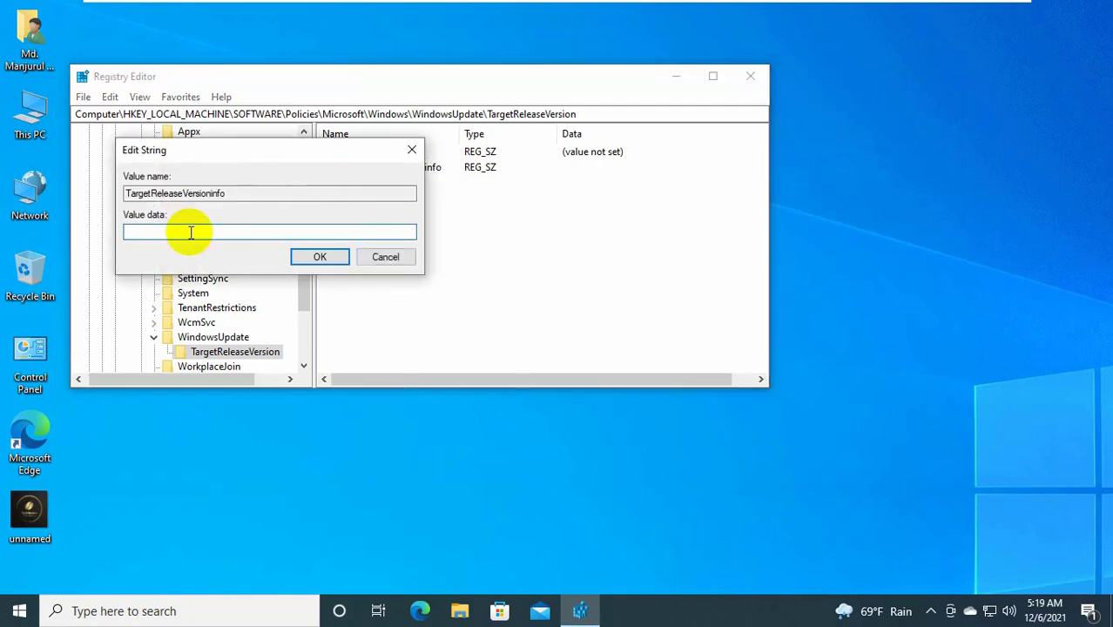
{"action": "type", "text": "1"}
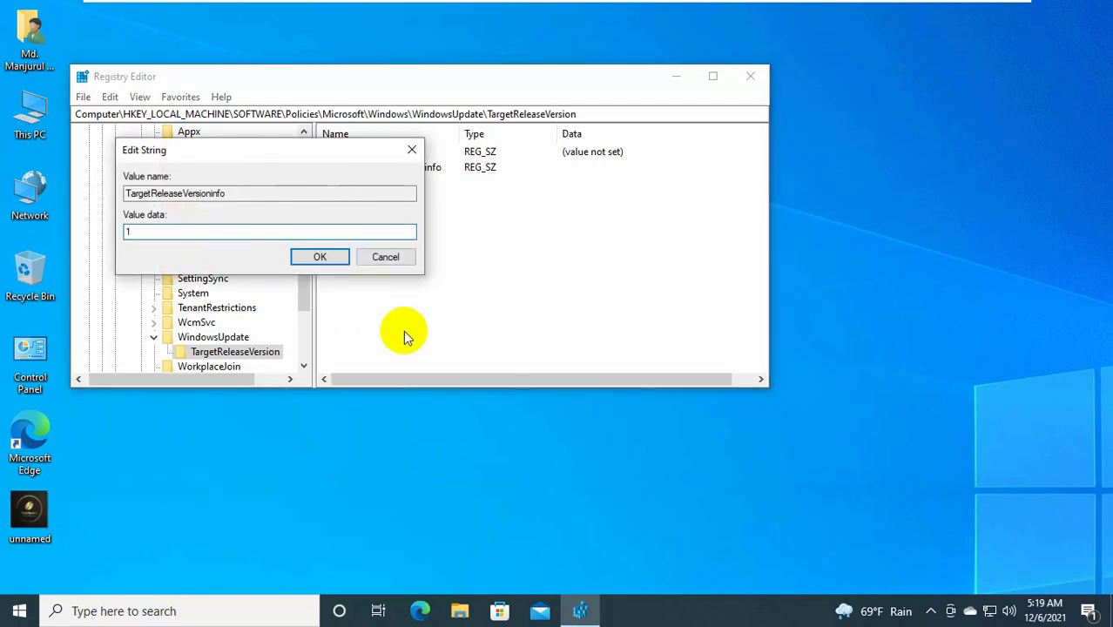
{"action": "left_click", "coordinate": [320, 256]}
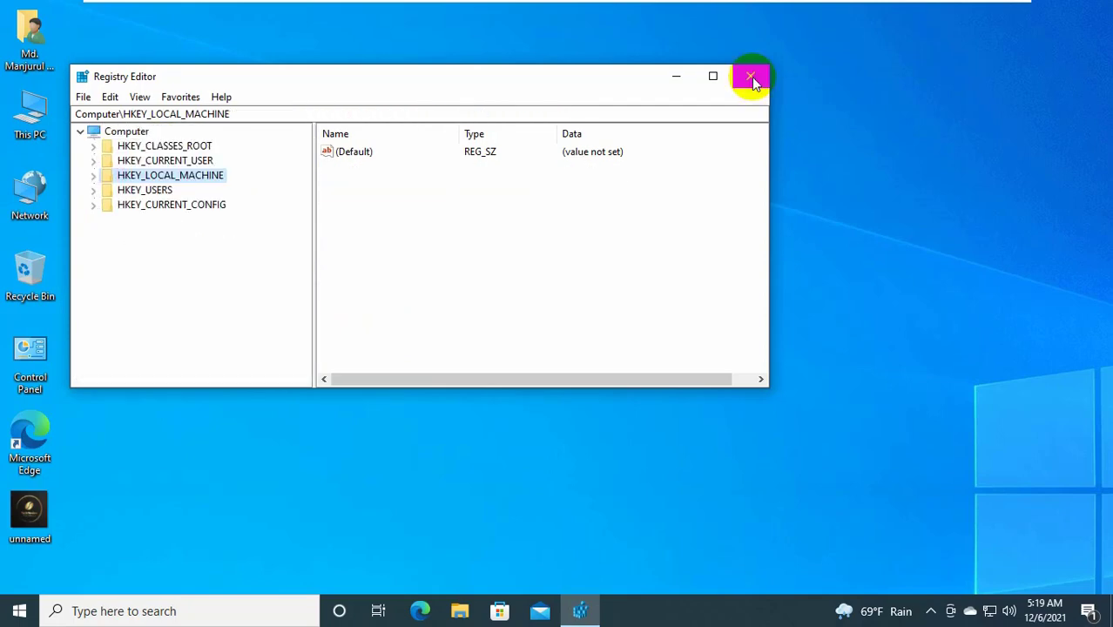
{"action": "left_click", "coordinate": [751, 76]}
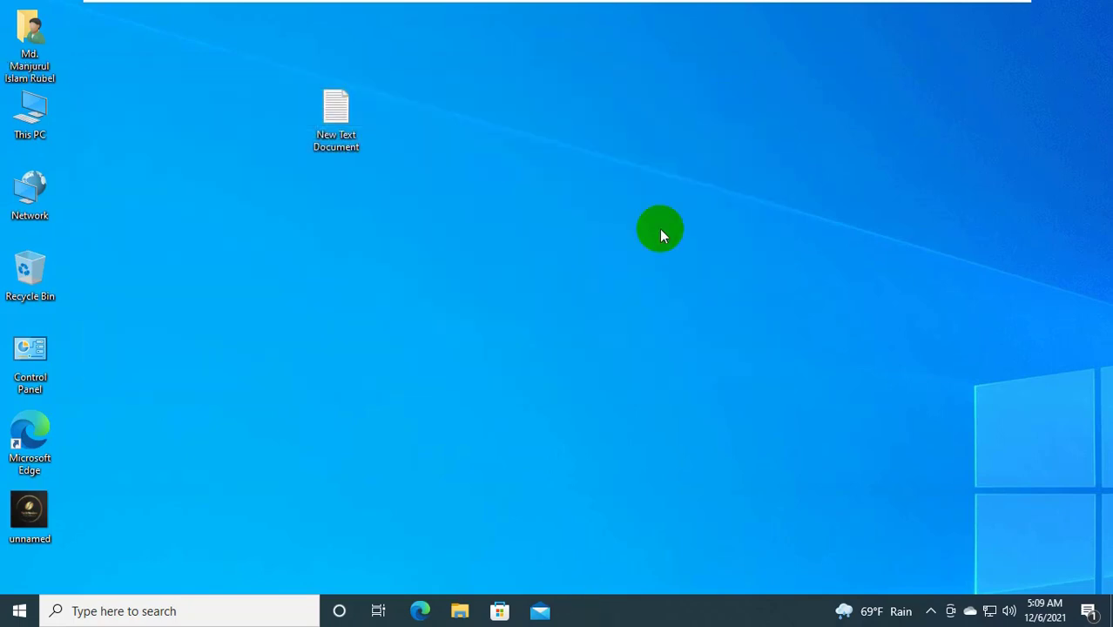